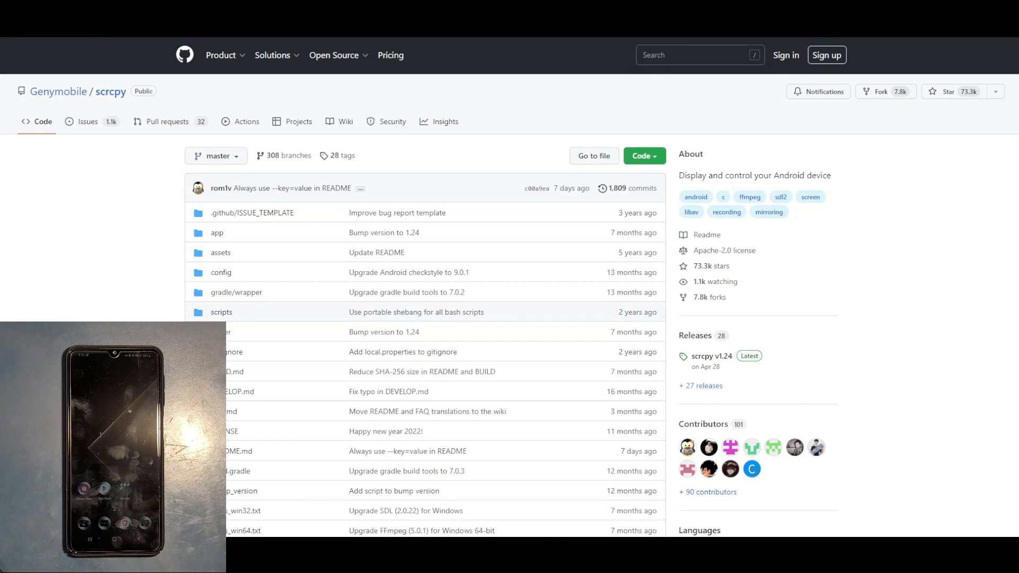
- Scroll through the scrcpy v1.24 release notes down to the Assets download list
scroll(down, 3)
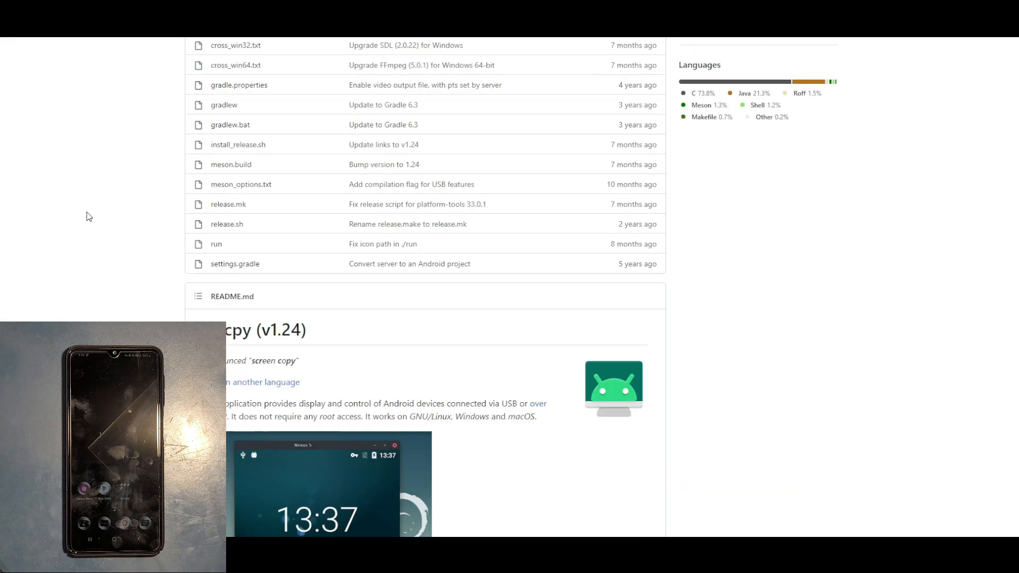
scroll(up, 3)
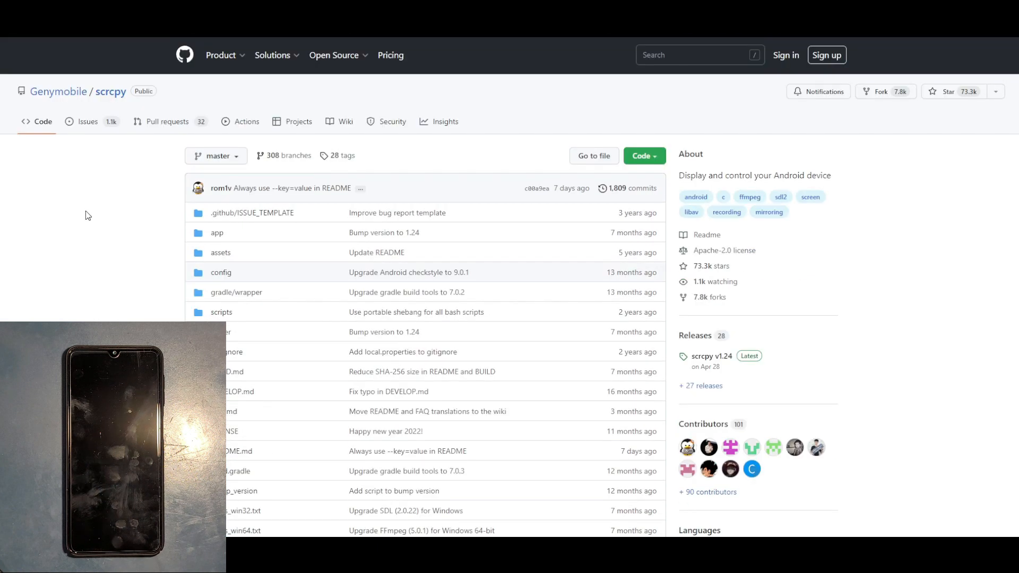
scroll(down, 3)
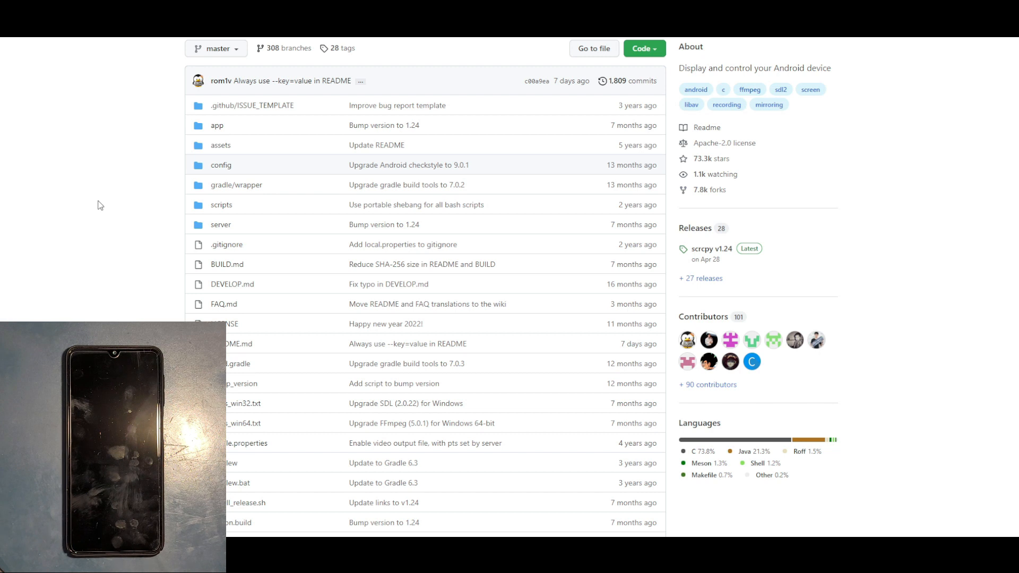
scroll(up, 3)
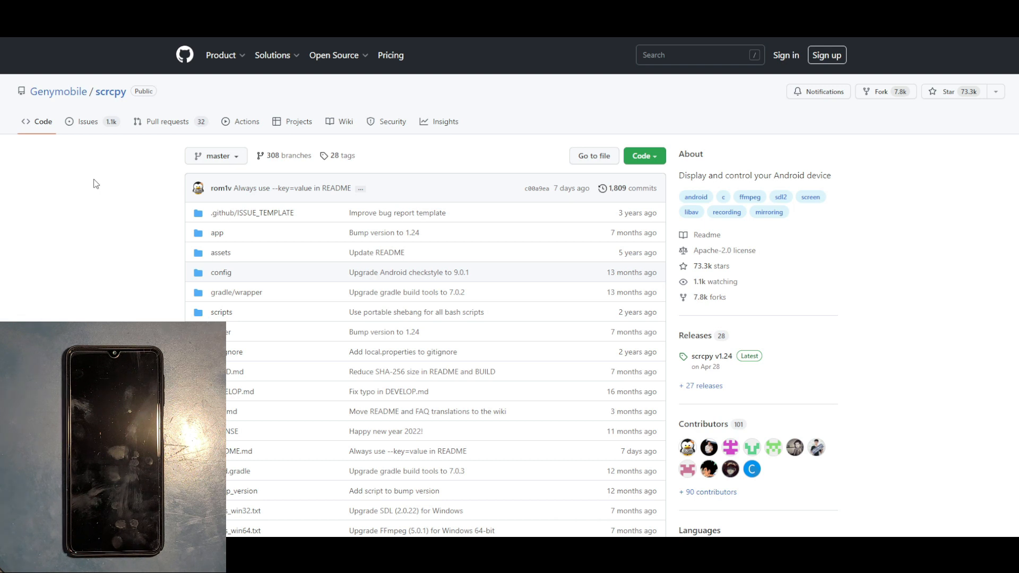
scroll(down, 3)
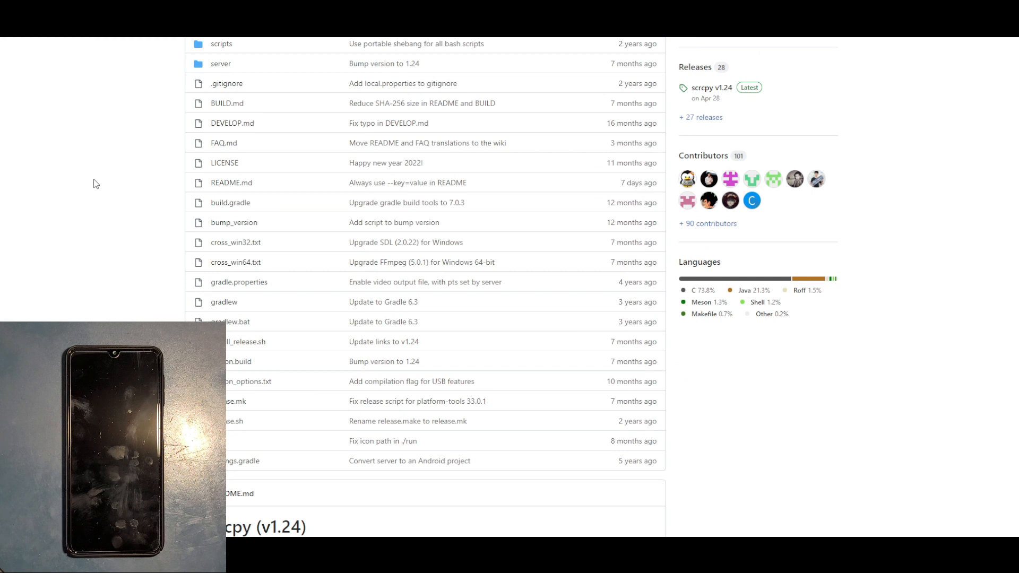
scroll(up, 3)
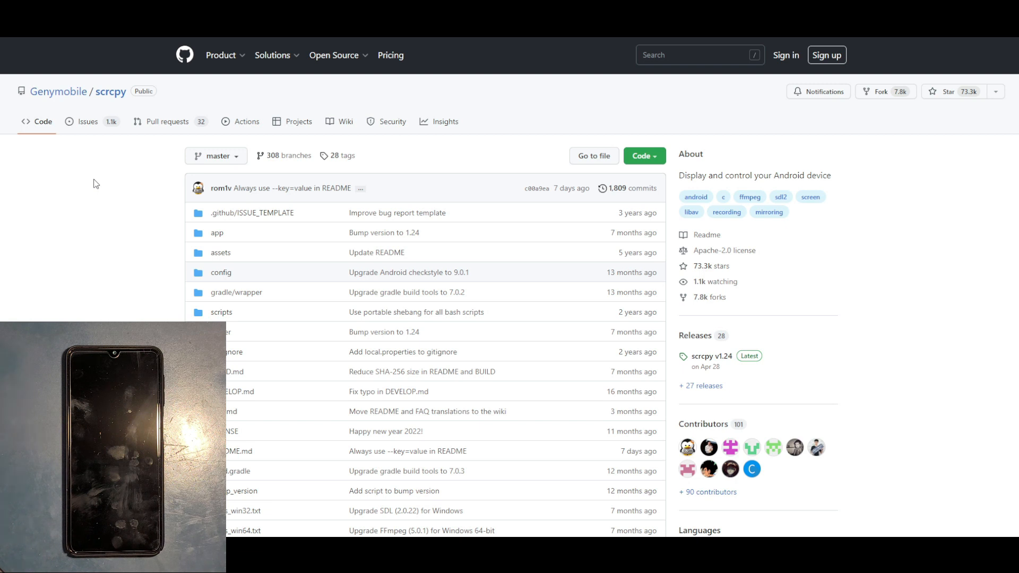
scroll(down, 3)
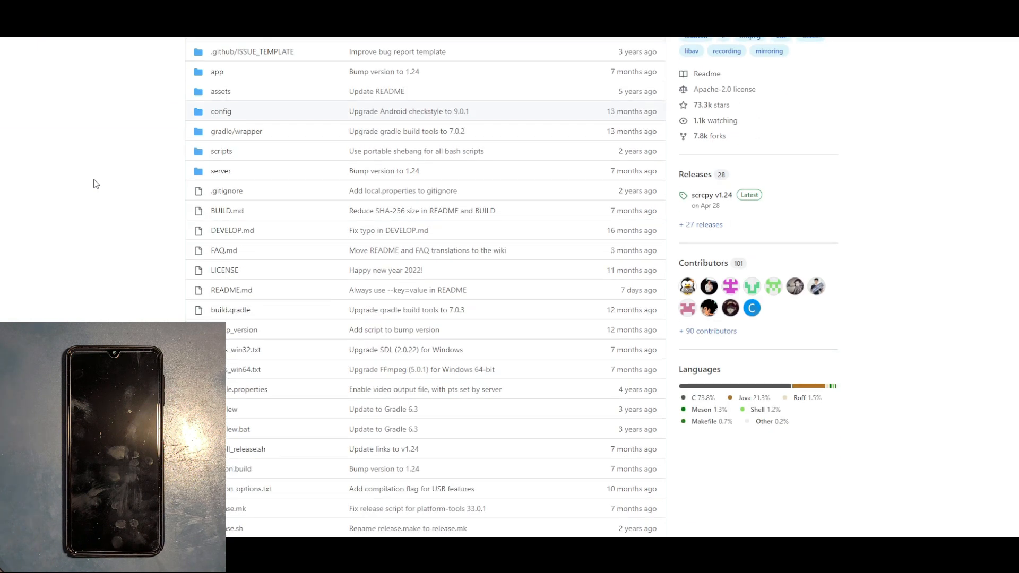
scroll(up, 3)
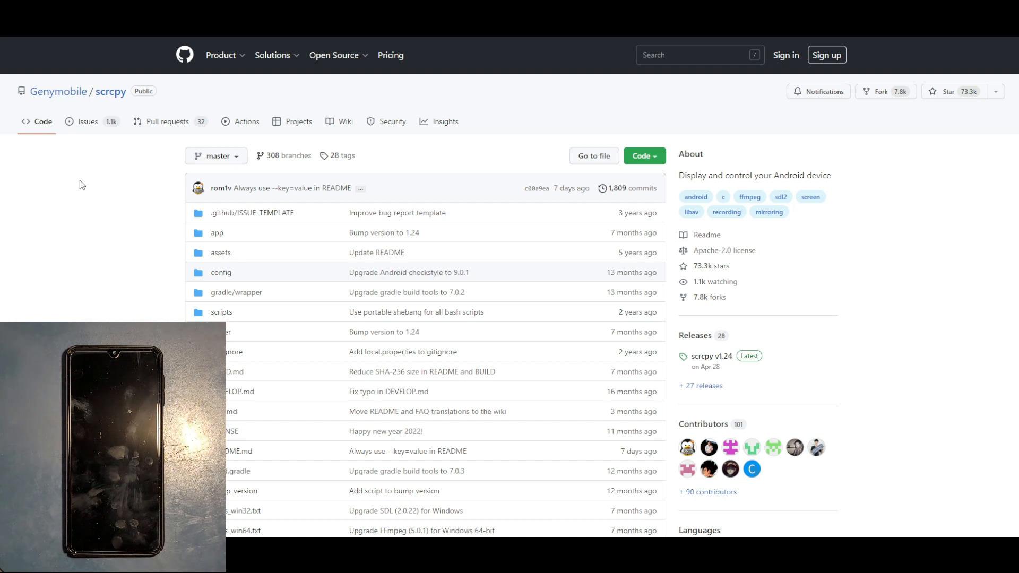
scroll(down, 3)
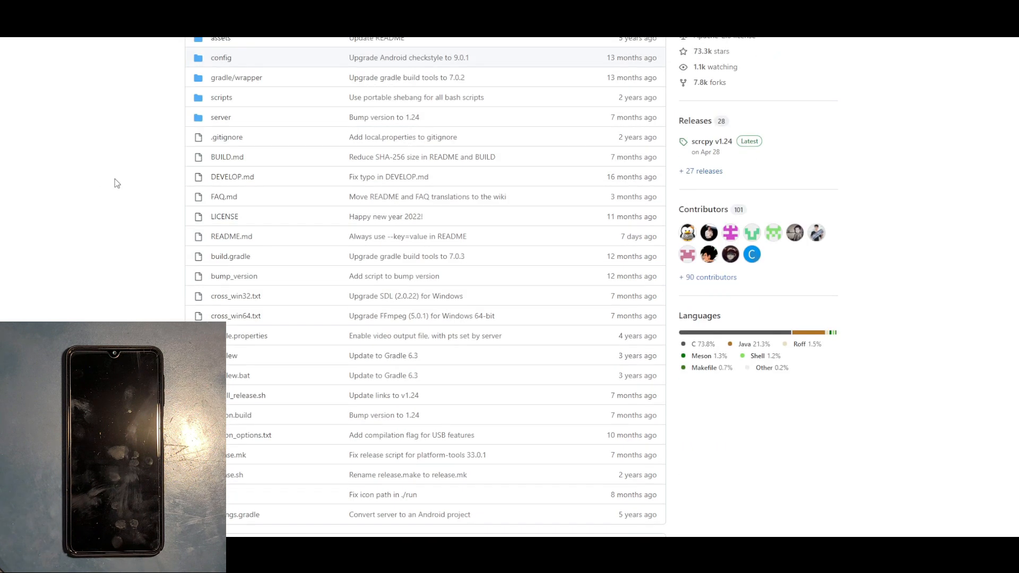
scroll(up, 3)
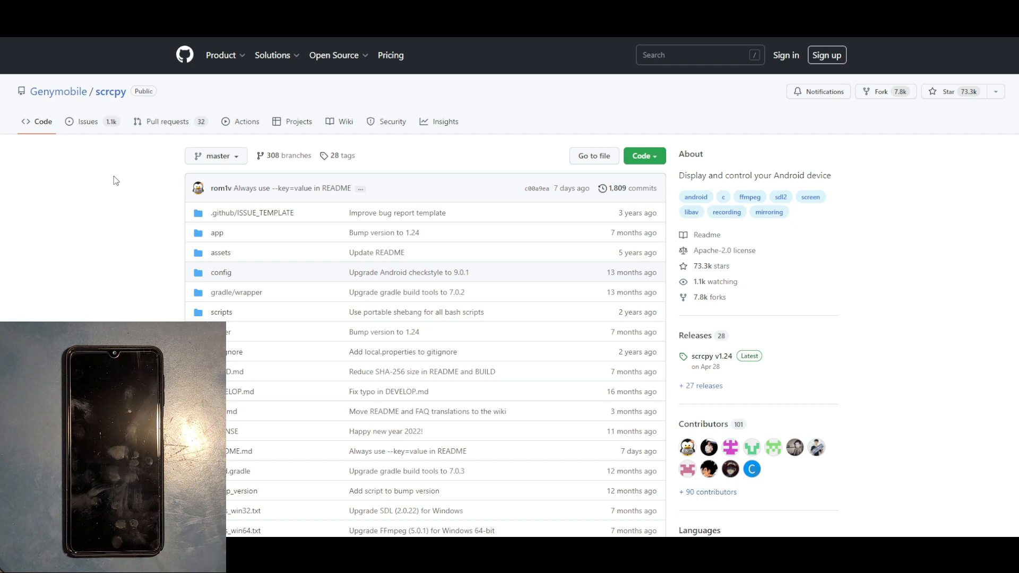
scroll(down, 3)
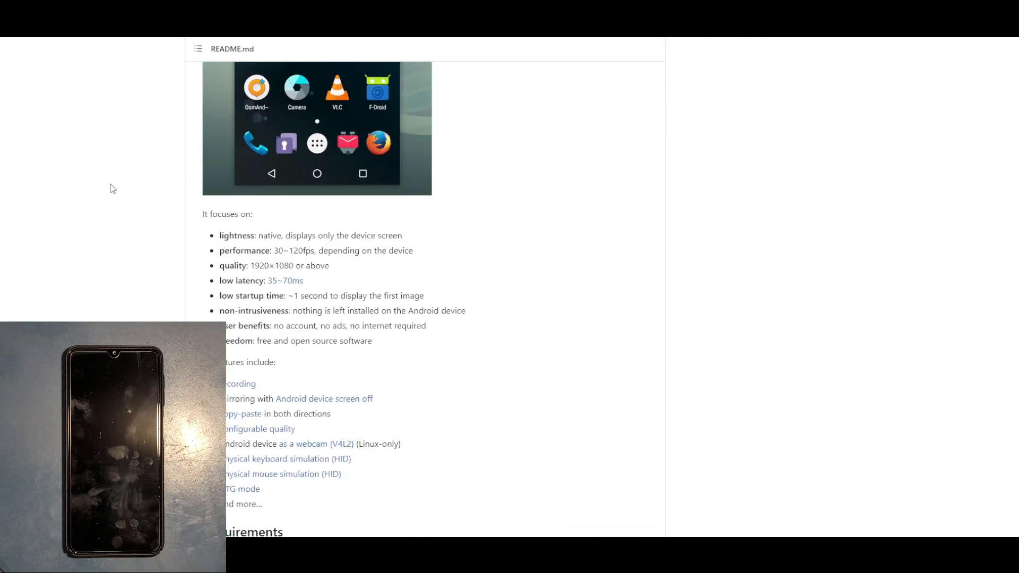
scroll(up, 3)
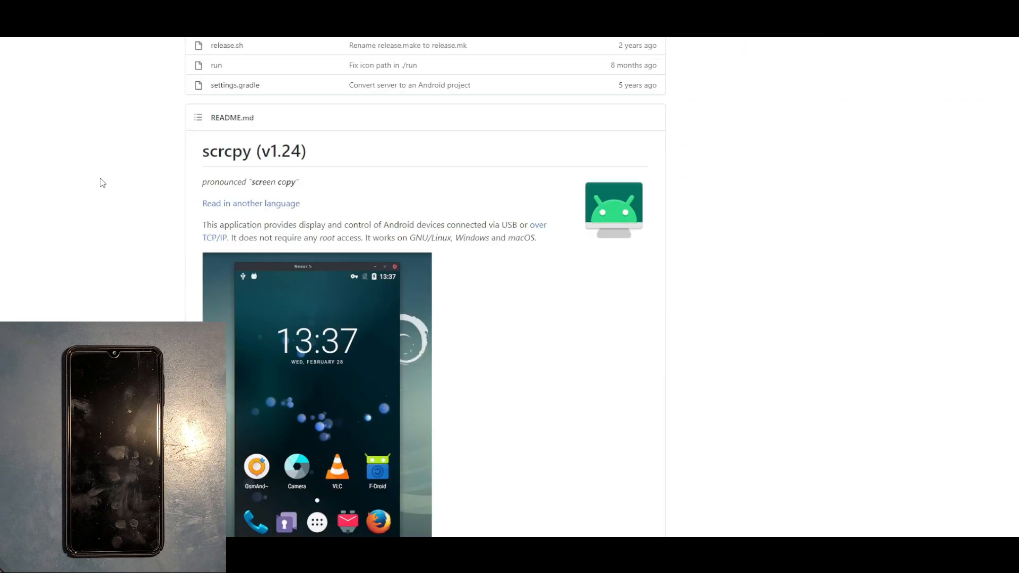
scroll(up, 3)
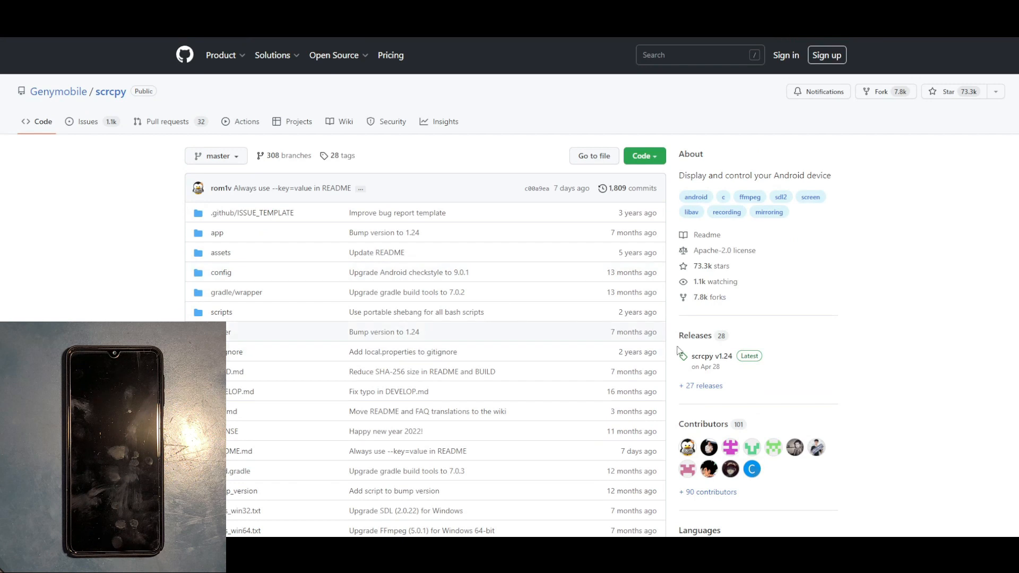
scroll(down, 3)
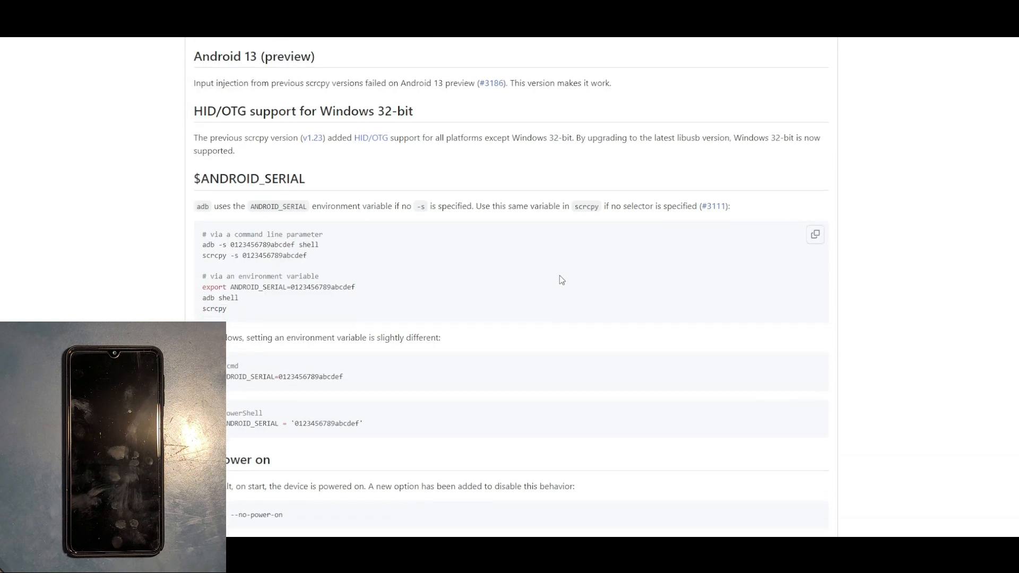
scroll(down, 3)
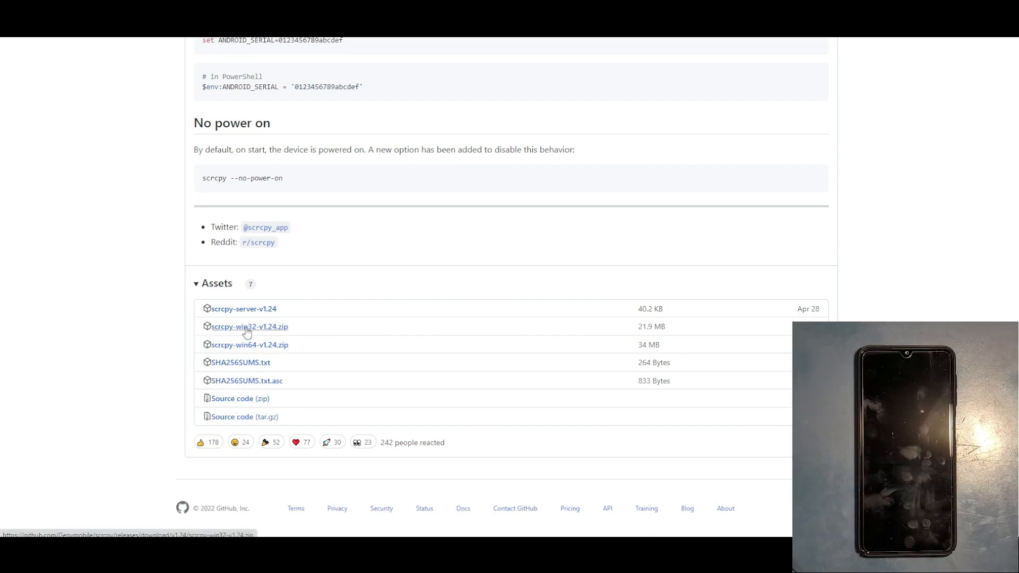
mouse_move(238, 372)
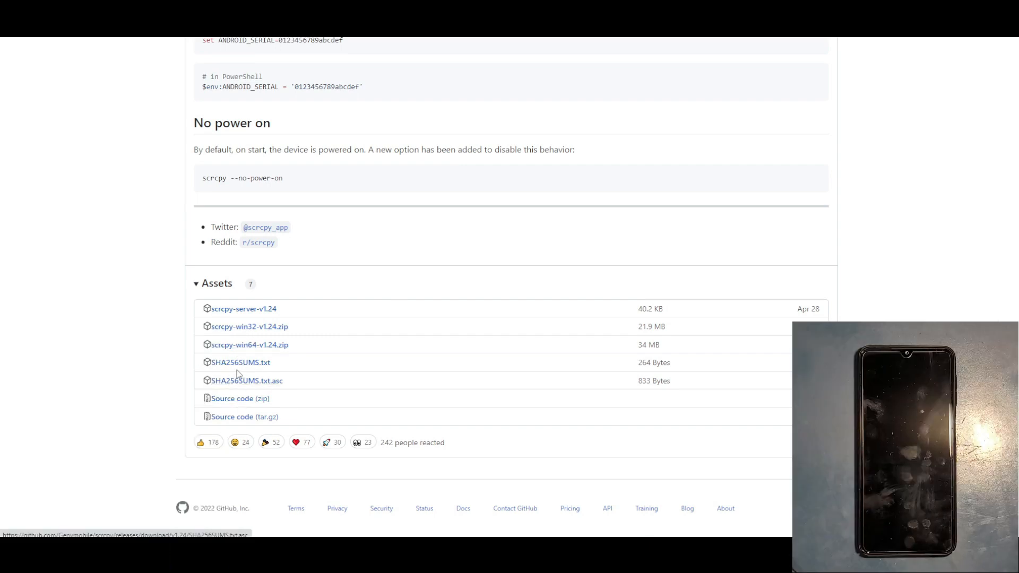
mouse_move(250, 341)
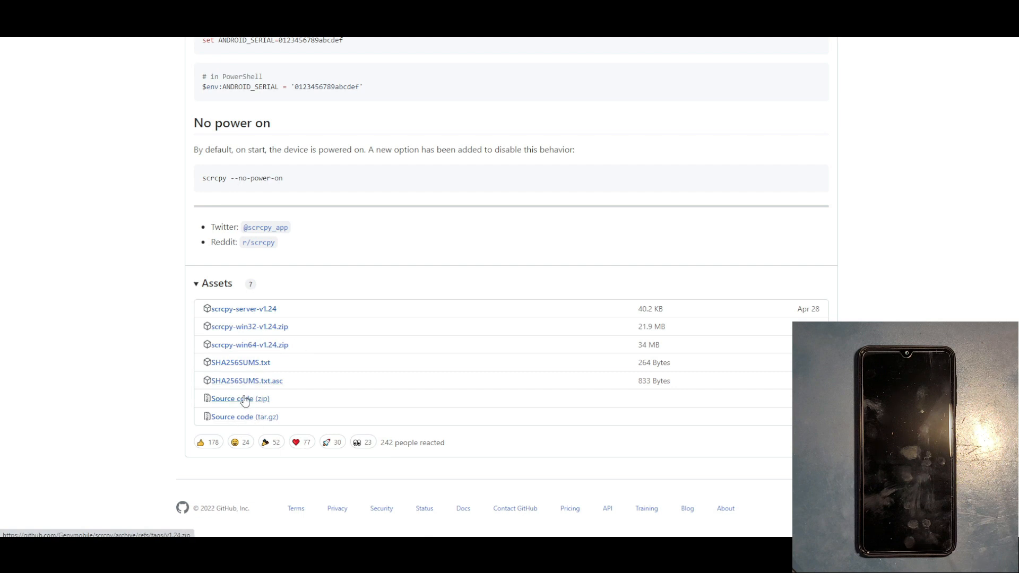
mouse_move(249, 326)
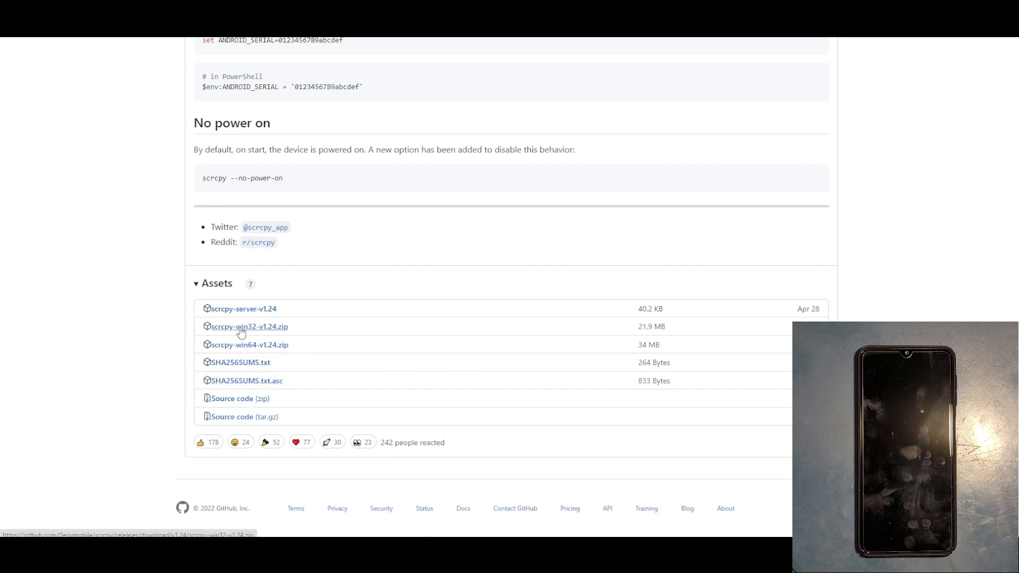
mouse_move(250, 345)
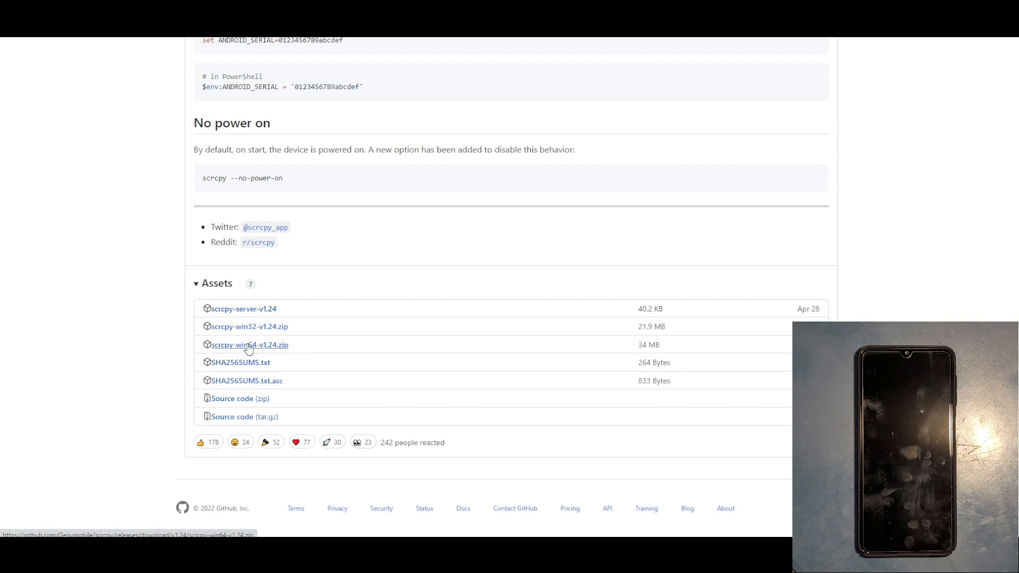
- Download scrcpy-win64-v1.24.zip, open it in WinRAR, and open the desktop SCREEN COPY folder
click(250, 344)
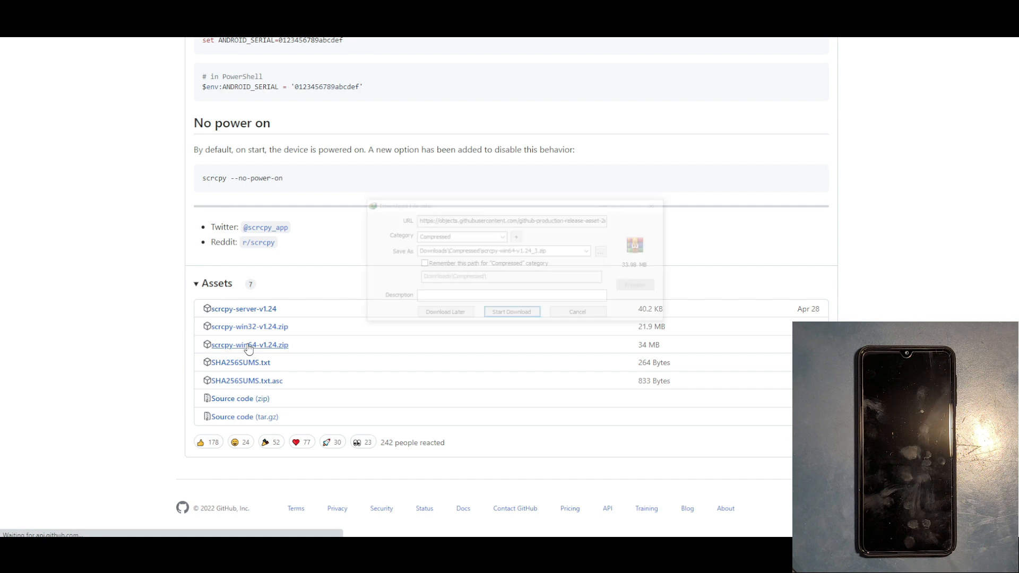
click(511, 312)
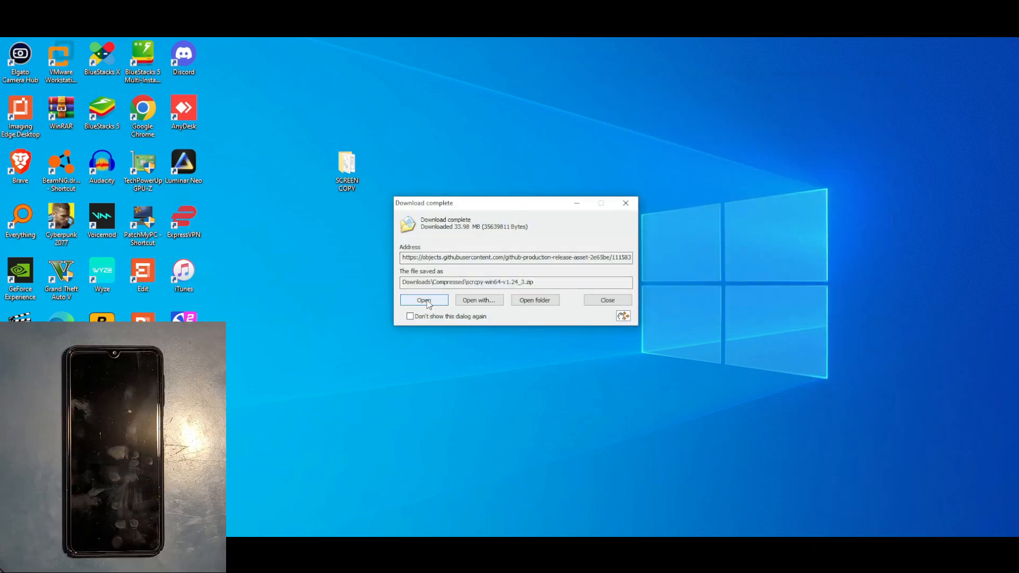
click(424, 300)
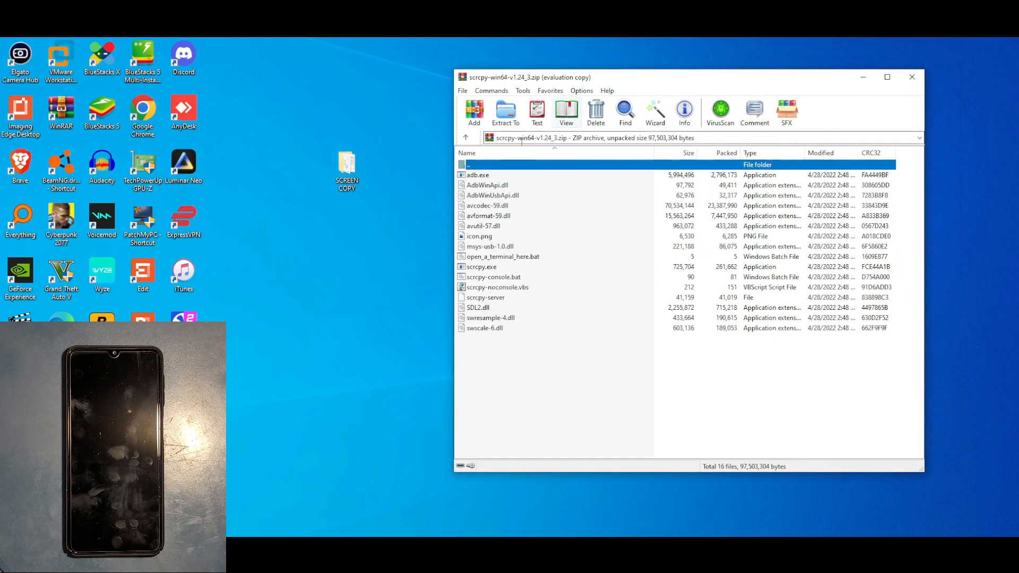
mouse_move(506, 110)
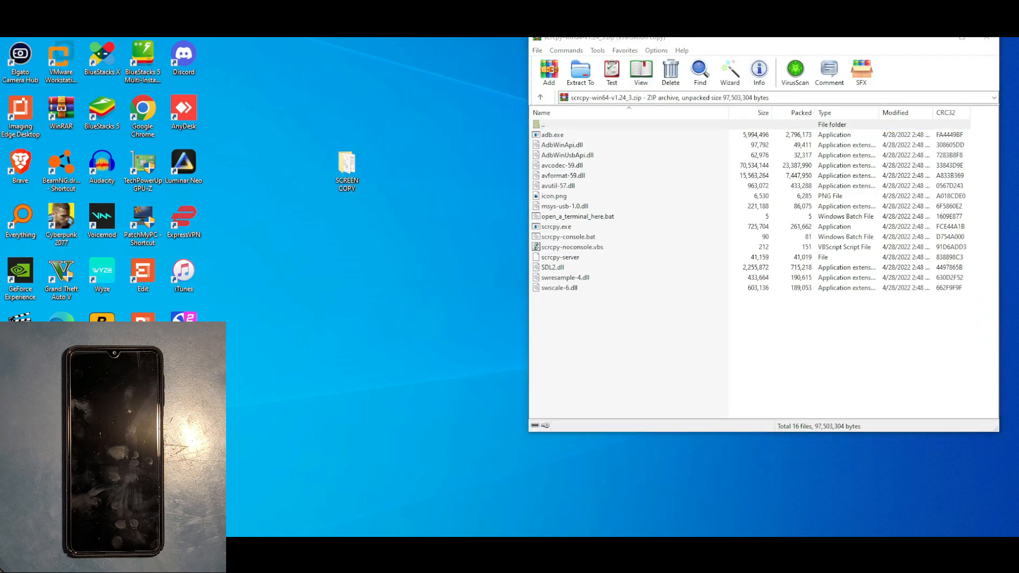
double_click(347, 169)
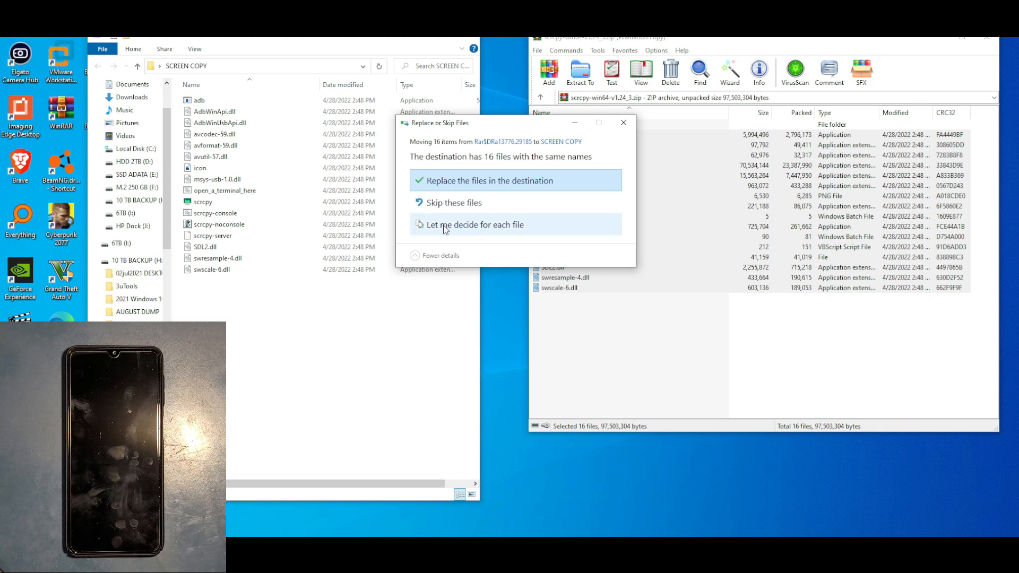
- Replace the existing files in SCREEN COPY with the scrcpy files, then close WinRAR
click(489, 181)
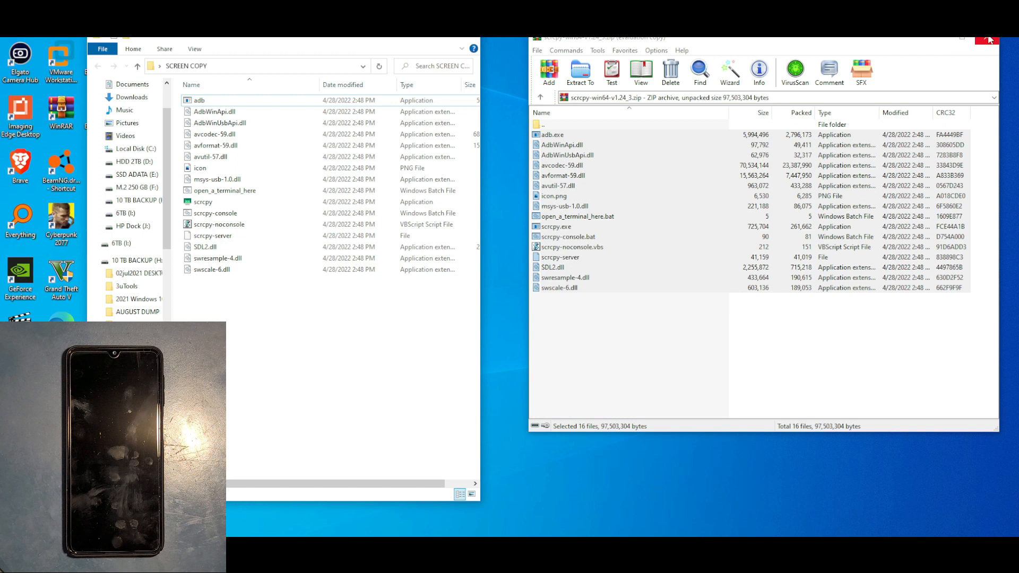
click(987, 38)
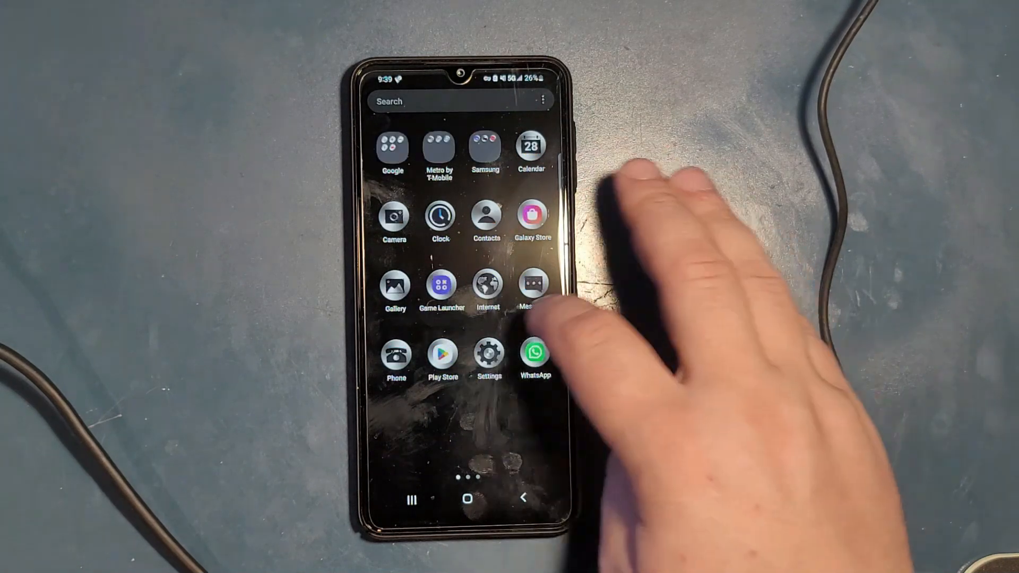
- Open the phone's Settings, go to Software information, and tap Build number for Developer options
click(488, 353)
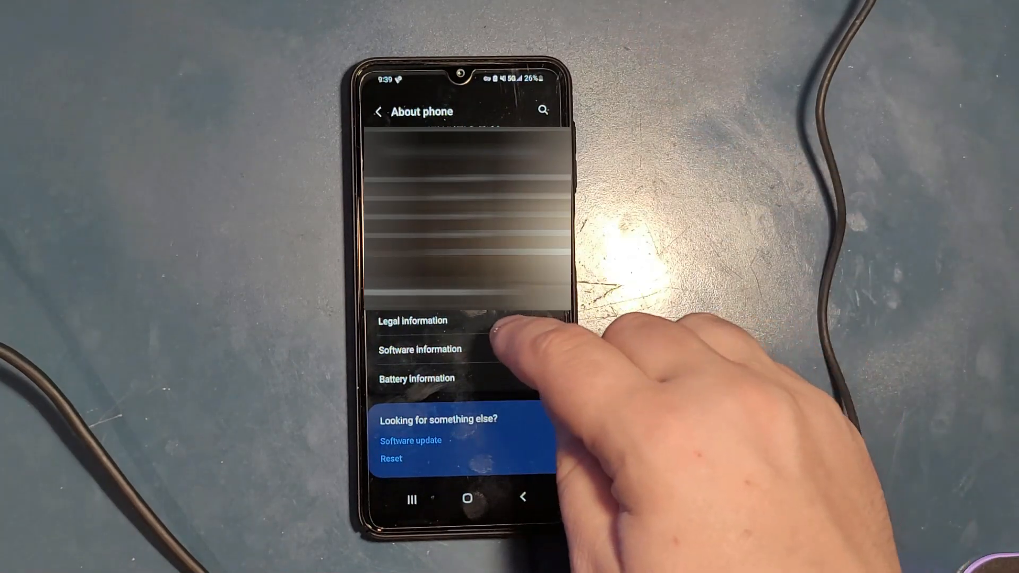
click(420, 350)
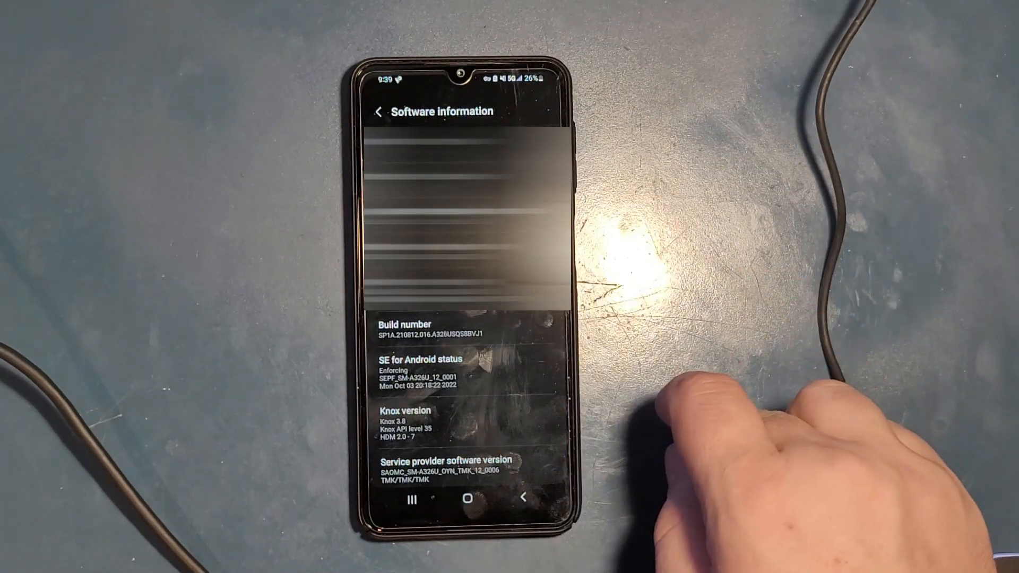
click(429, 325)
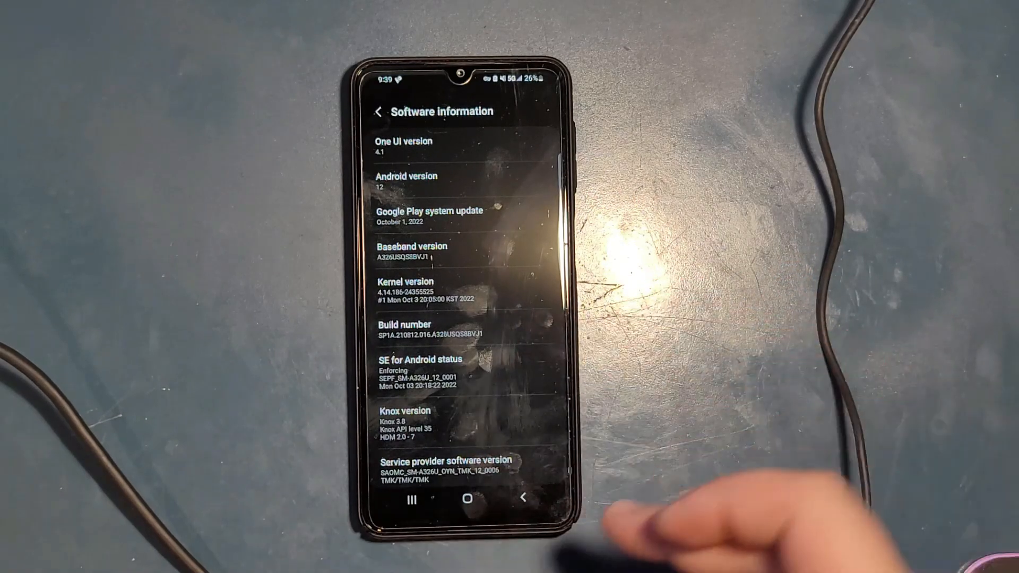
click(379, 111)
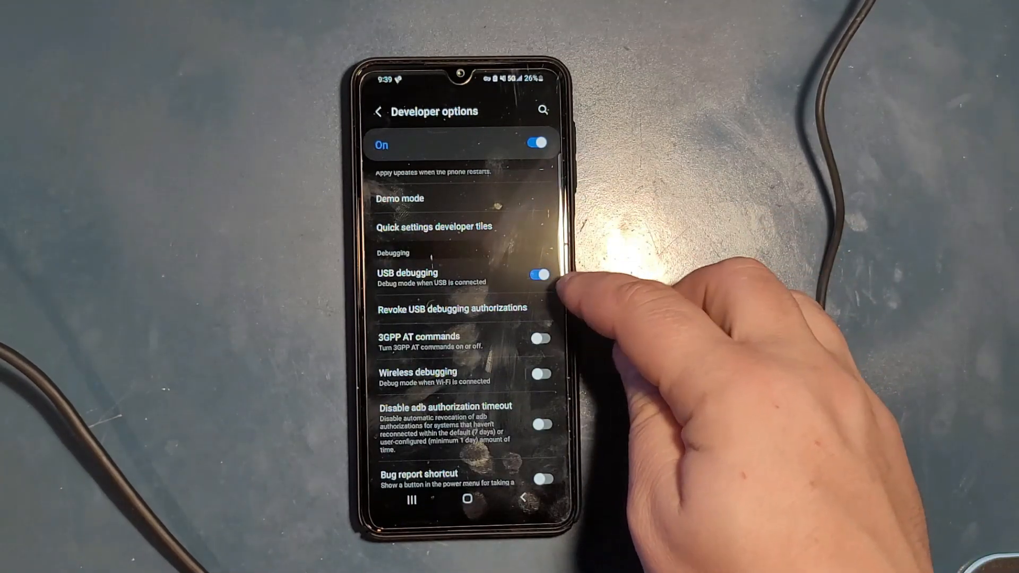
- Switch on USB debugging and confirm OK in the Allow USB debugging prompt
click(538, 275)
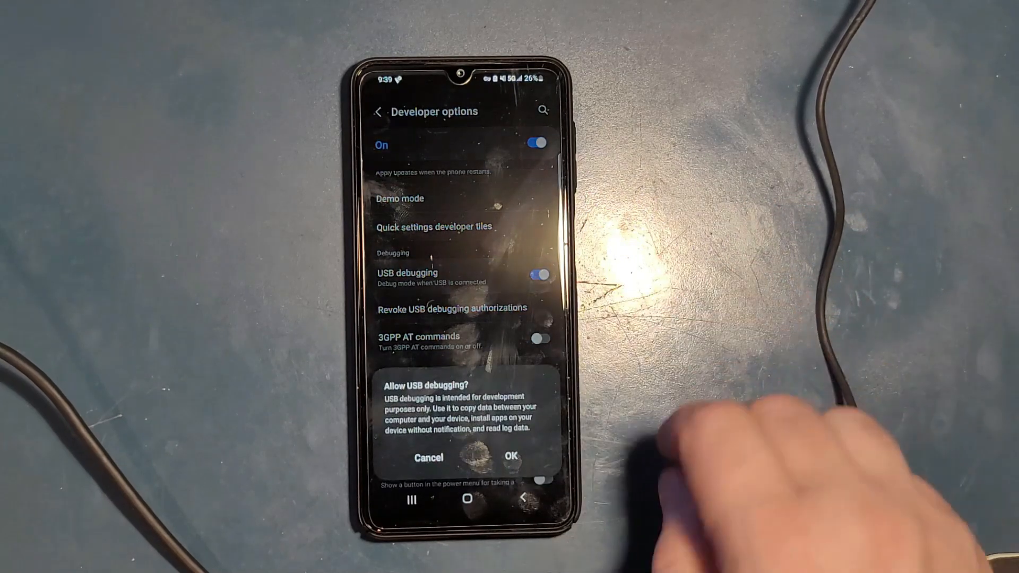
click(511, 457)
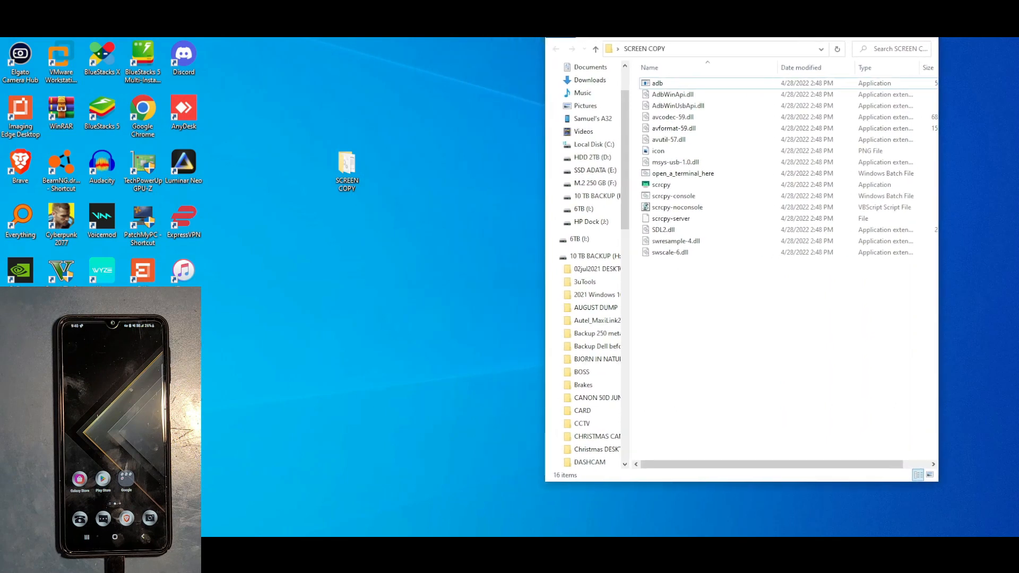
- Select scrcpy.exe in SCREEN COPY and double-click it to start mirroring
click(660, 184)
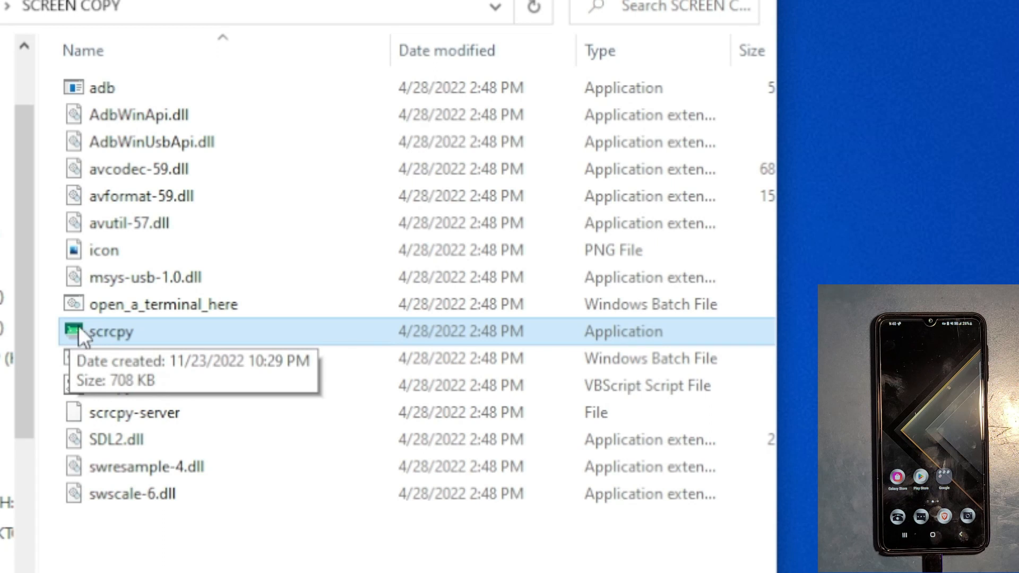
mouse_move(142, 343)
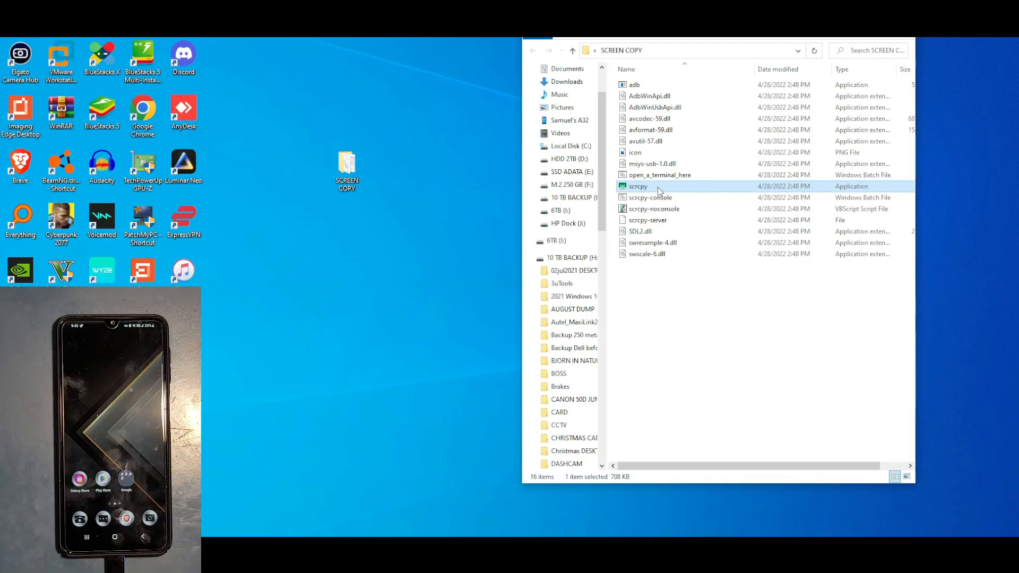
double_click(637, 187)
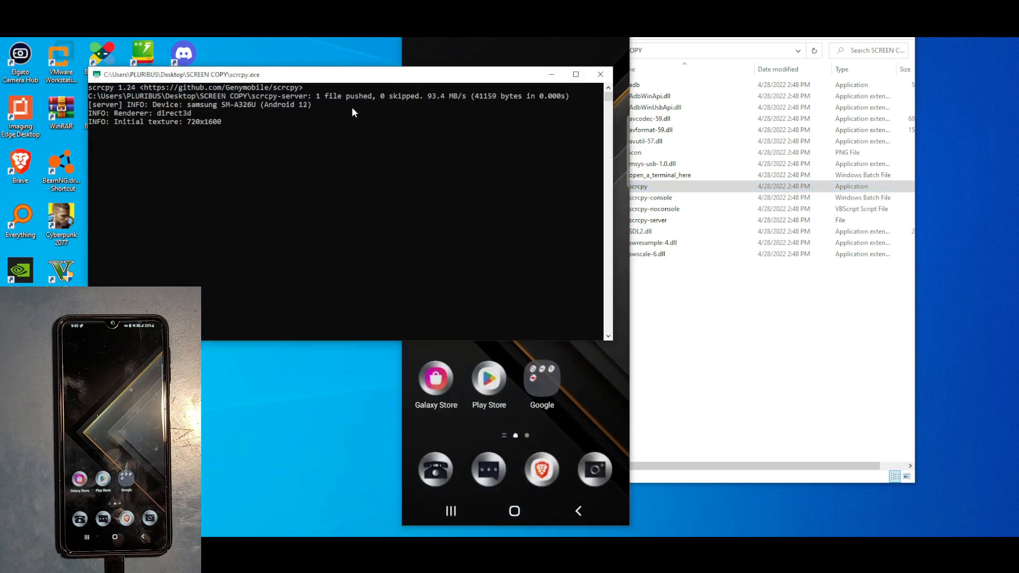
- Through scrcpy, open the phone's app drawer, return home, and launch the Camera app
click(599, 74)
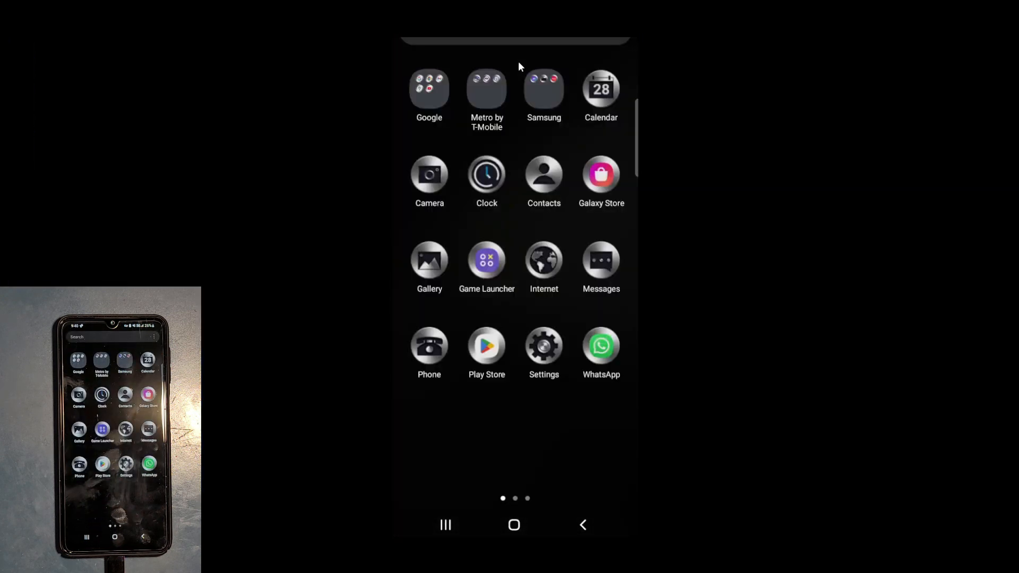
click(513, 524)
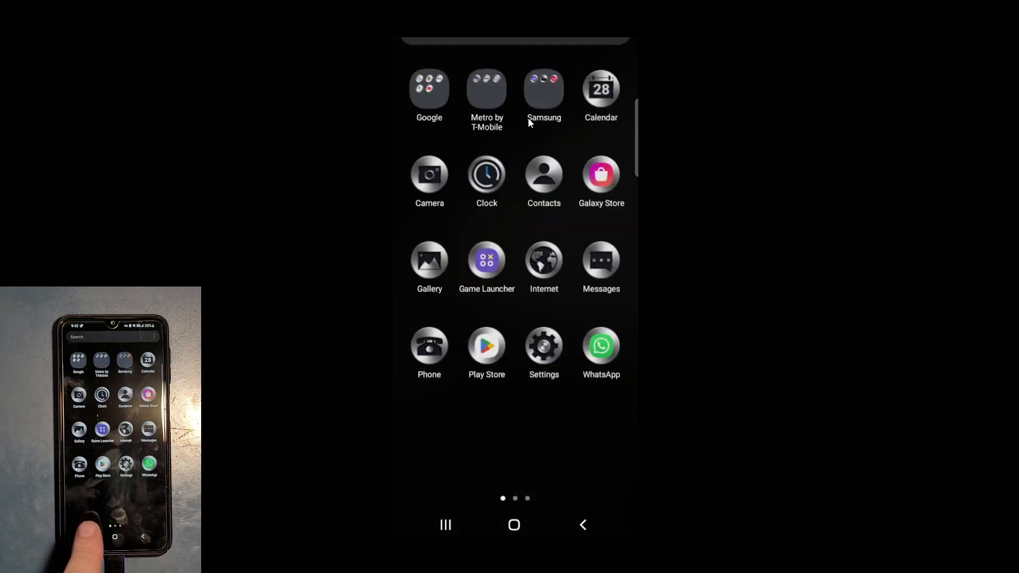
click(513, 525)
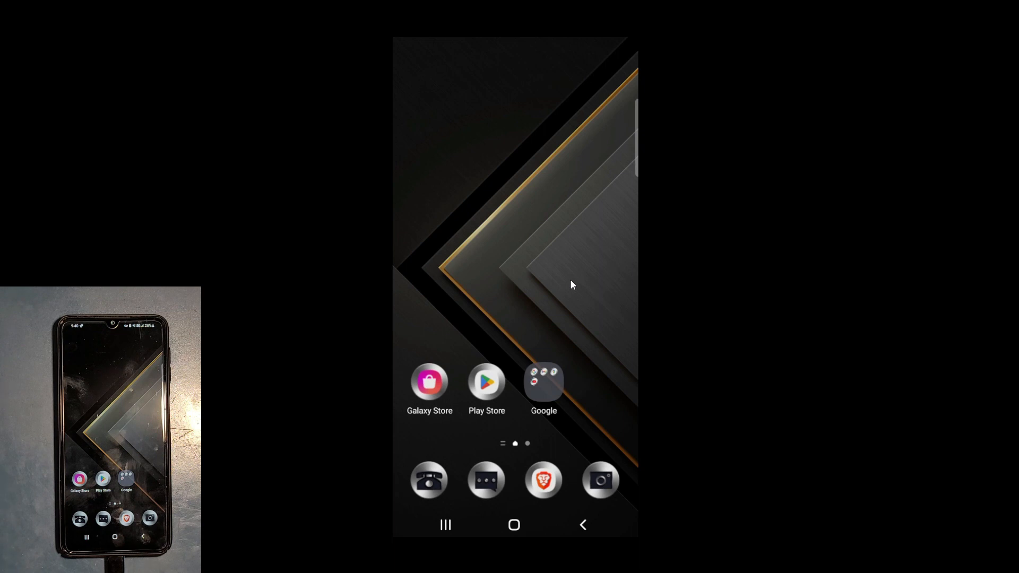
mouse_move(597, 423)
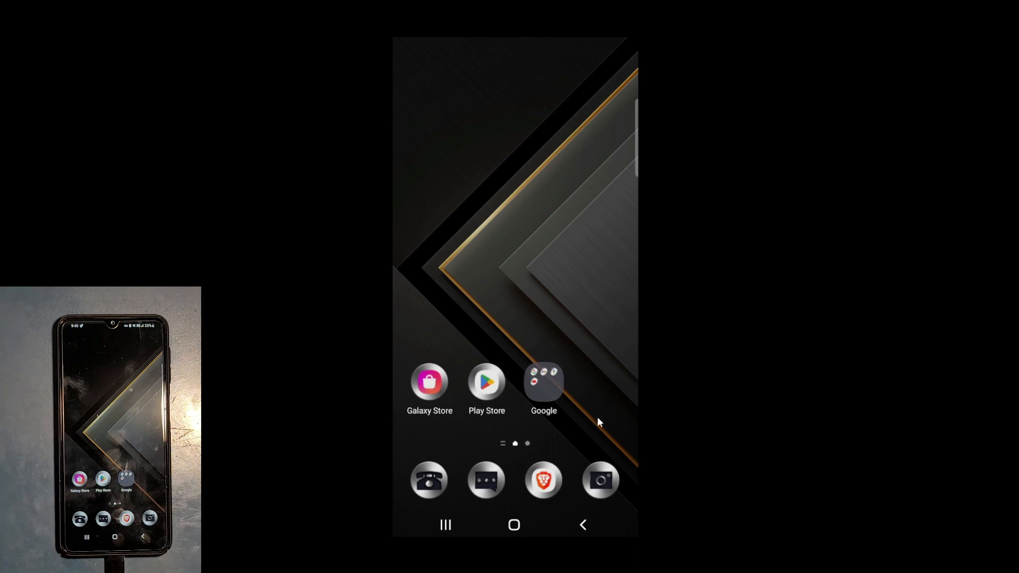
click(599, 479)
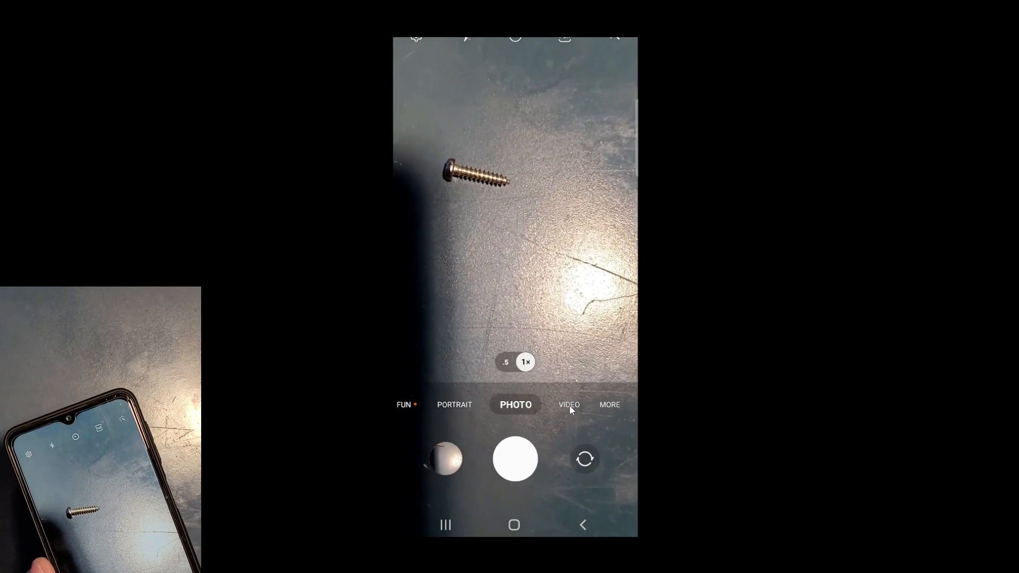
- Switch the mirrored camera to VIDEO mode and return to the home screen
click(568, 404)
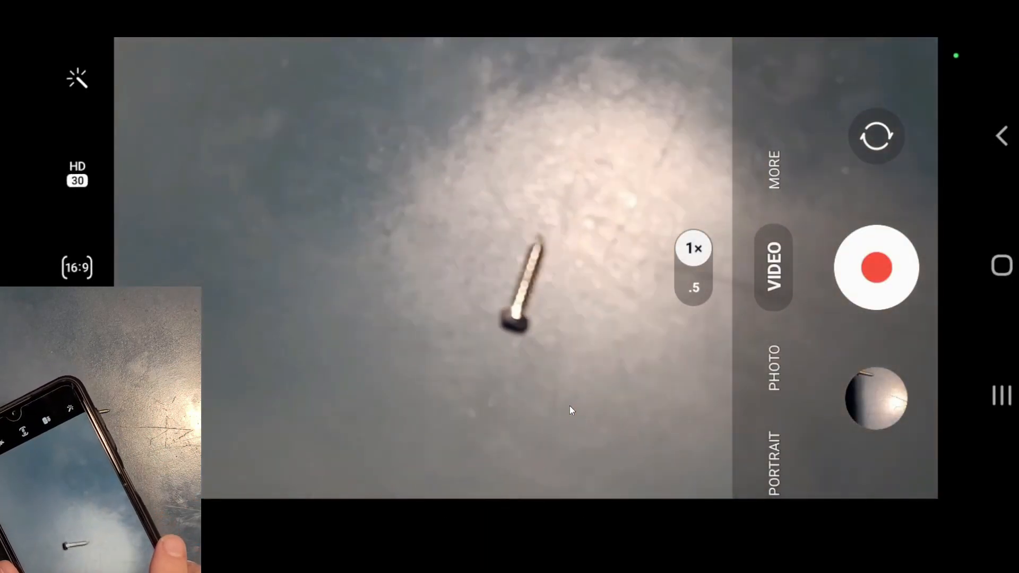
click(475, 260)
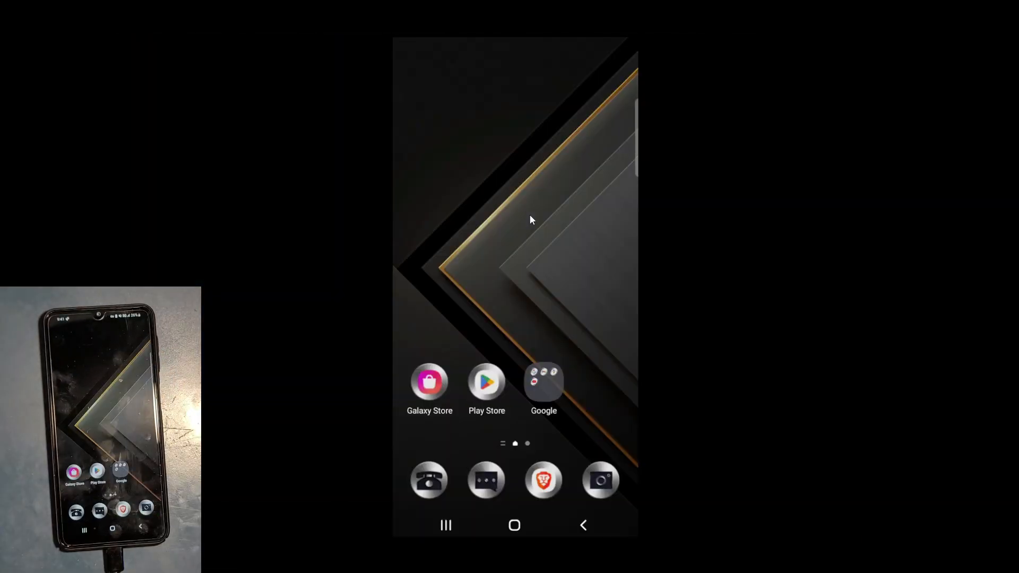
mouse_move(530, 382)
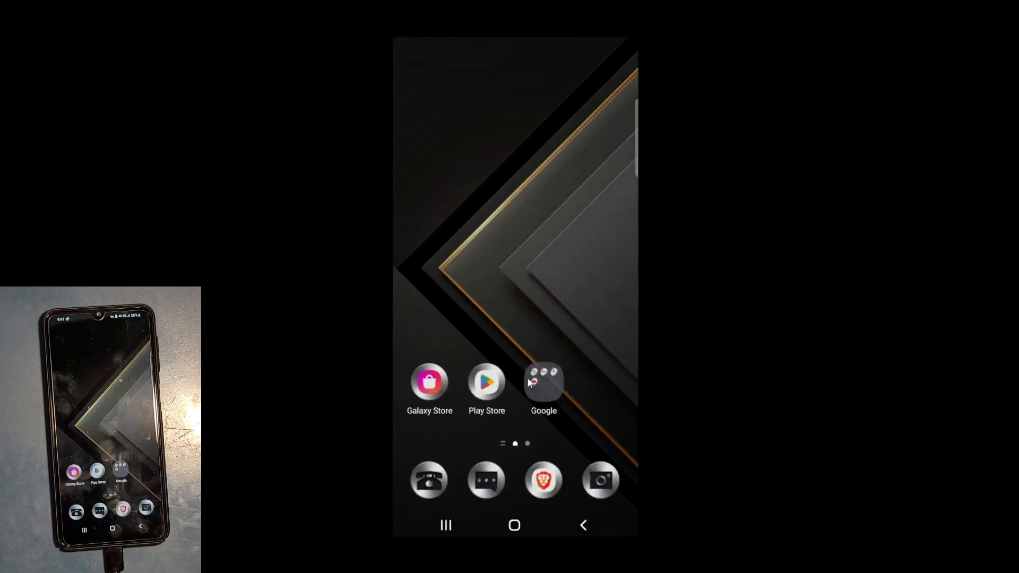
scroll(up, 3)
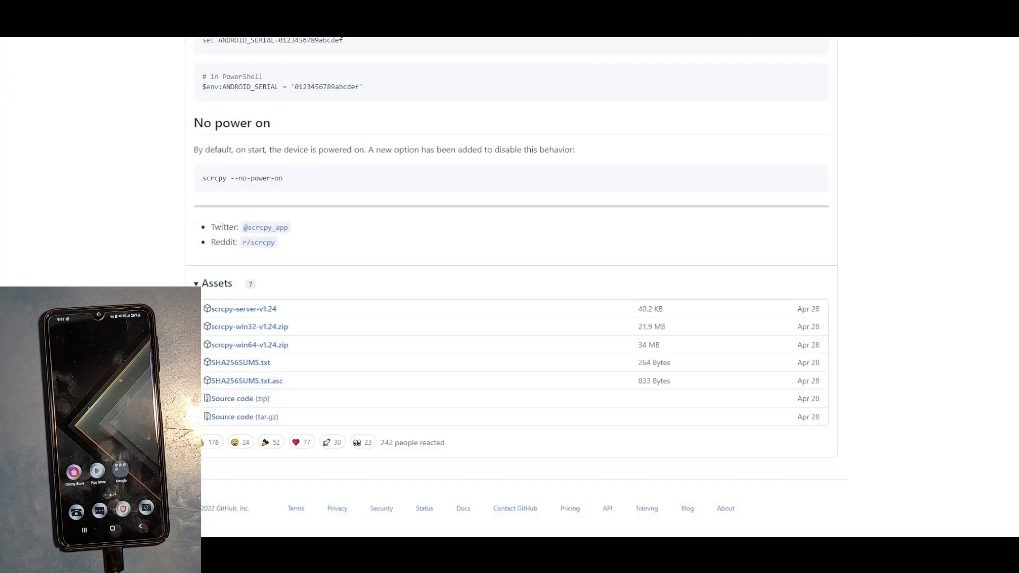
mouse_move(225, 458)
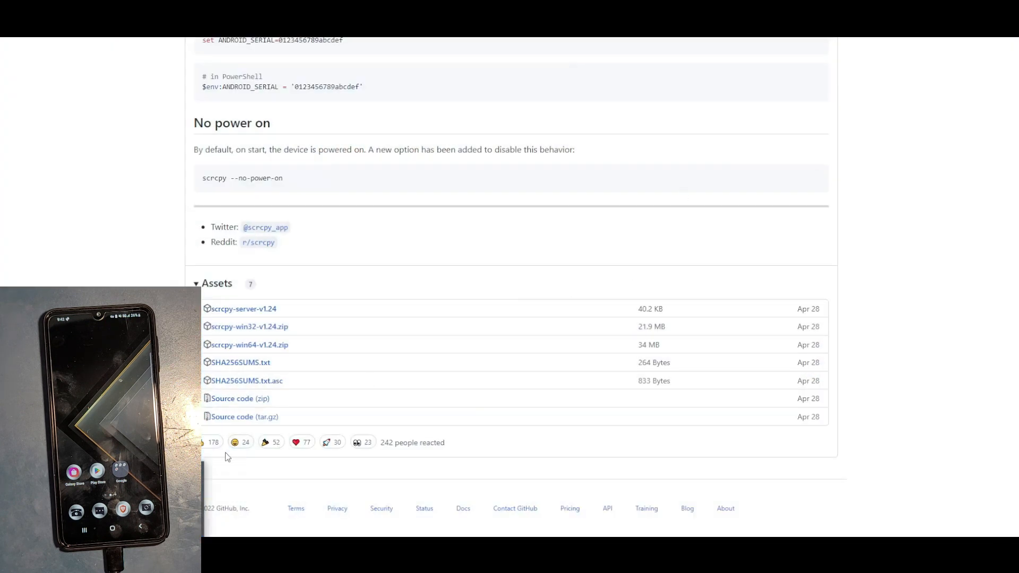